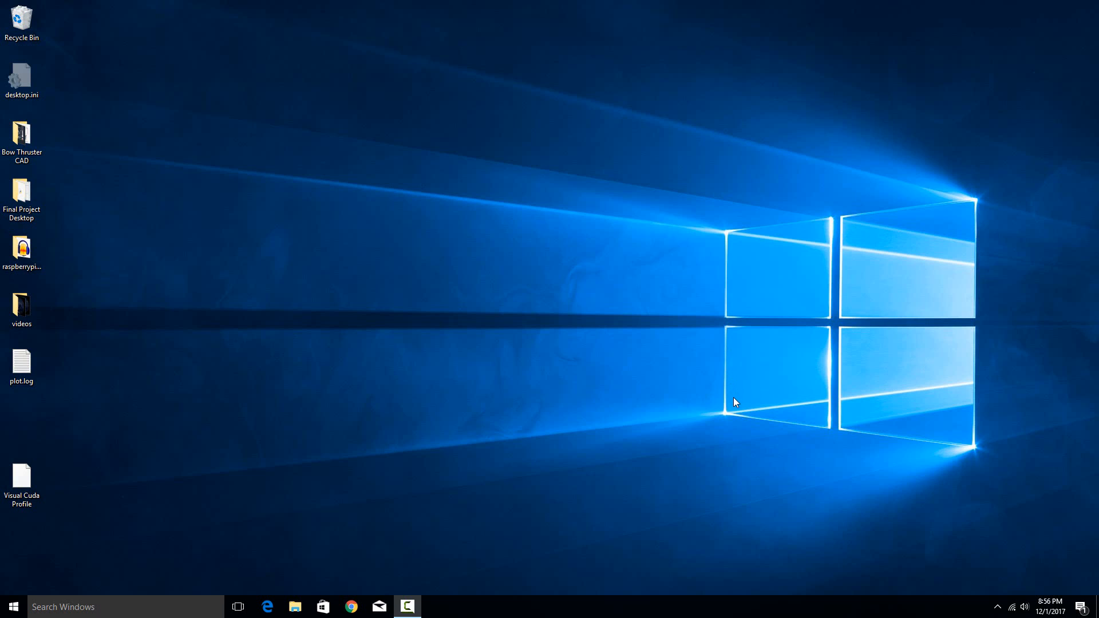
mouse_move(687, 398)
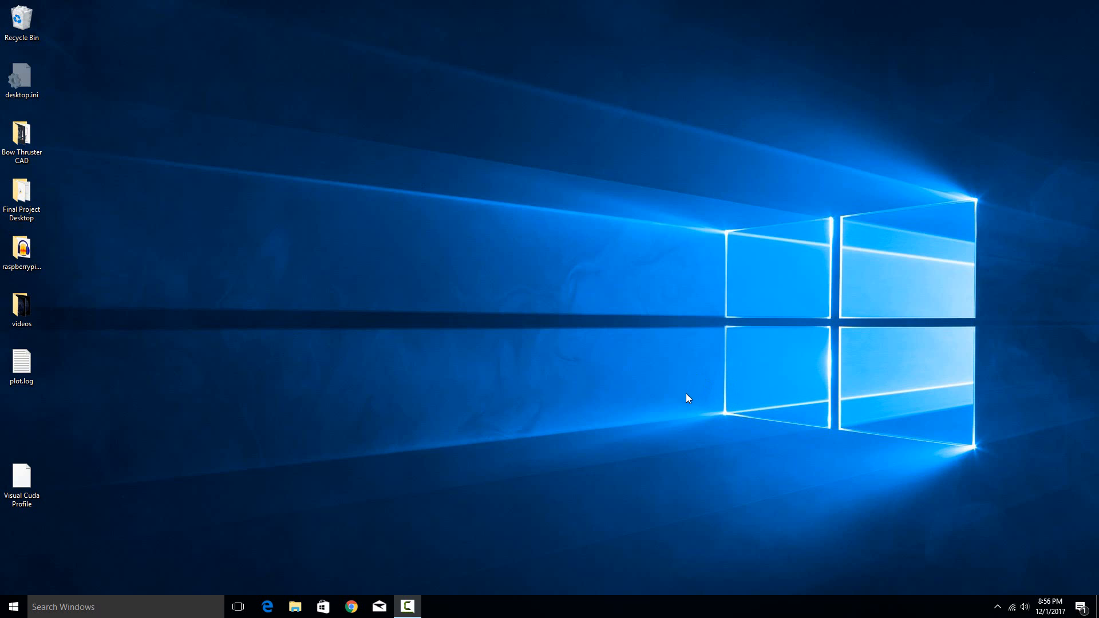
mouse_move(680, 409)
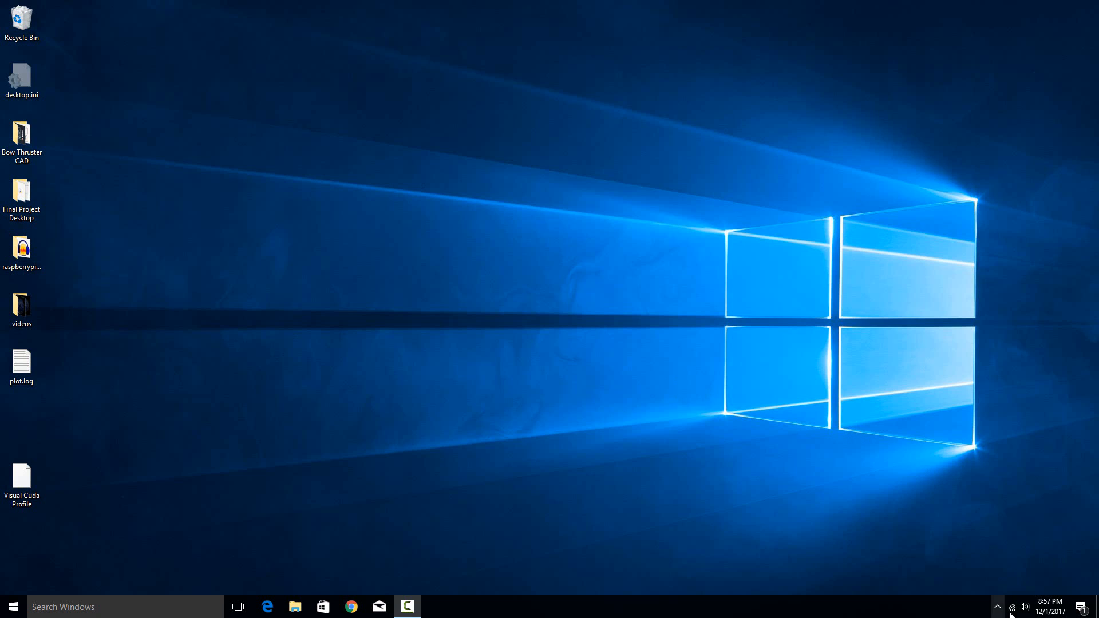
mouse_move(1011, 600)
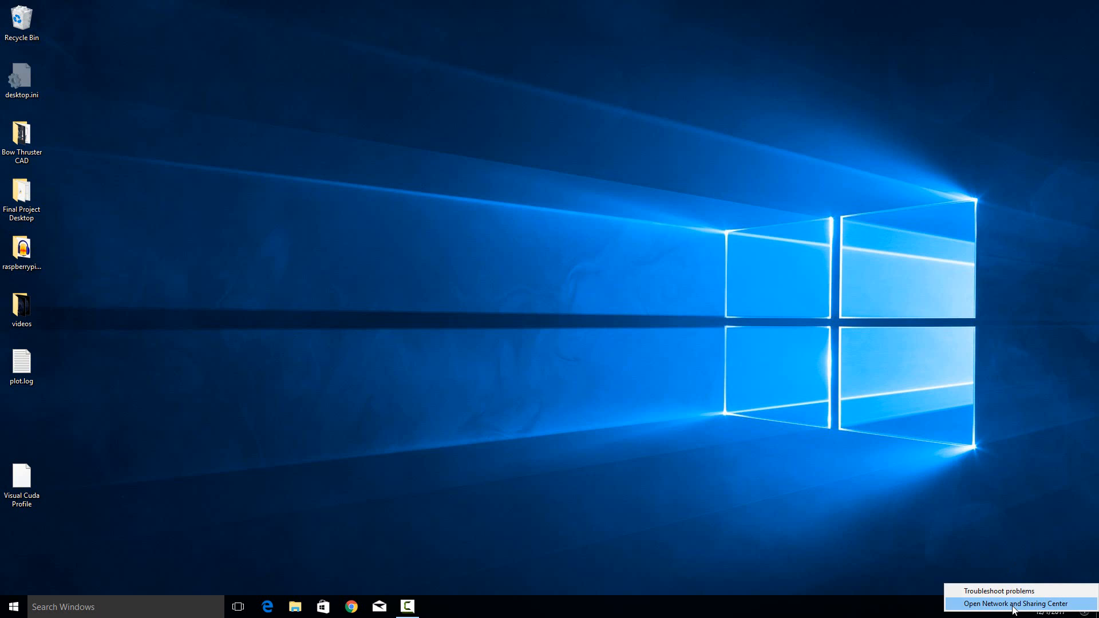
Open Network and Sharing Center from the tray icon, showing the Unifi Network connections.
click(1013, 603)
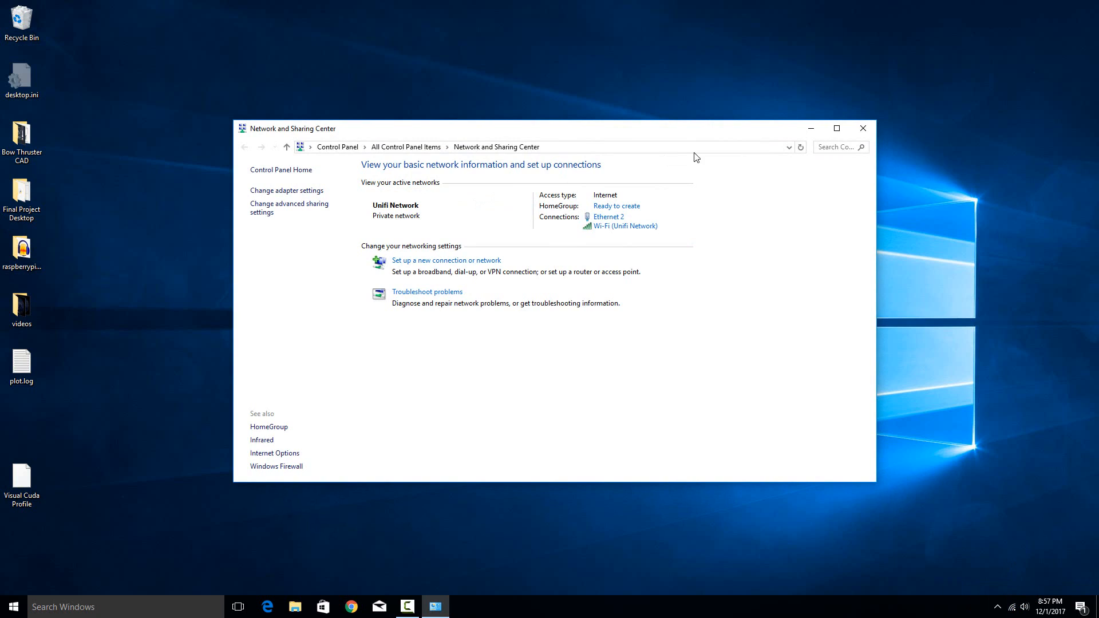
mouse_move(606, 216)
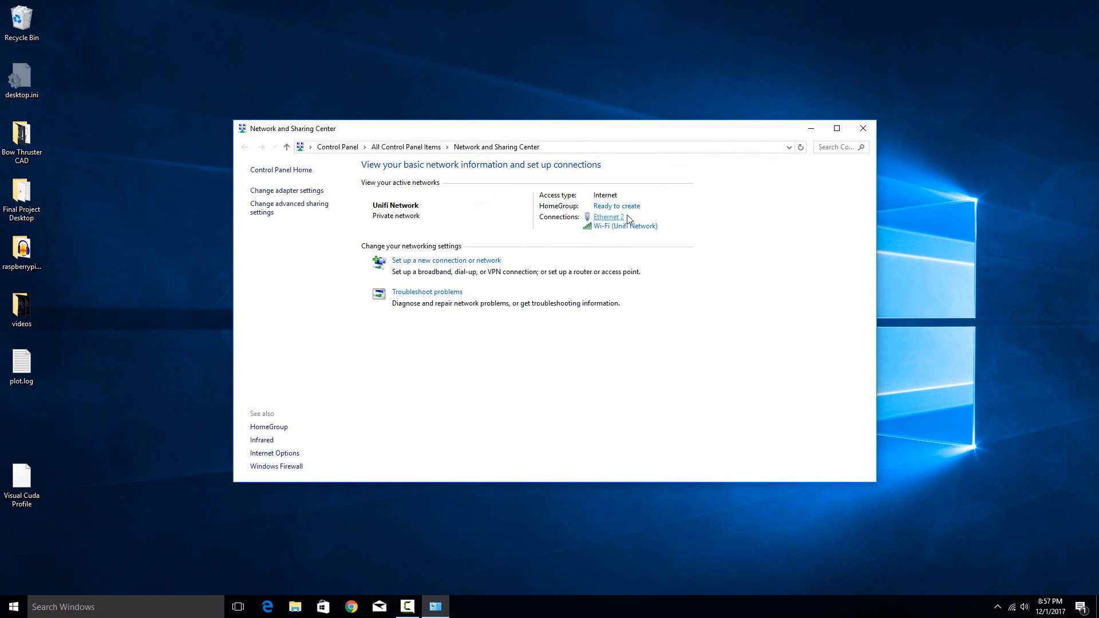
mouse_move(588, 223)
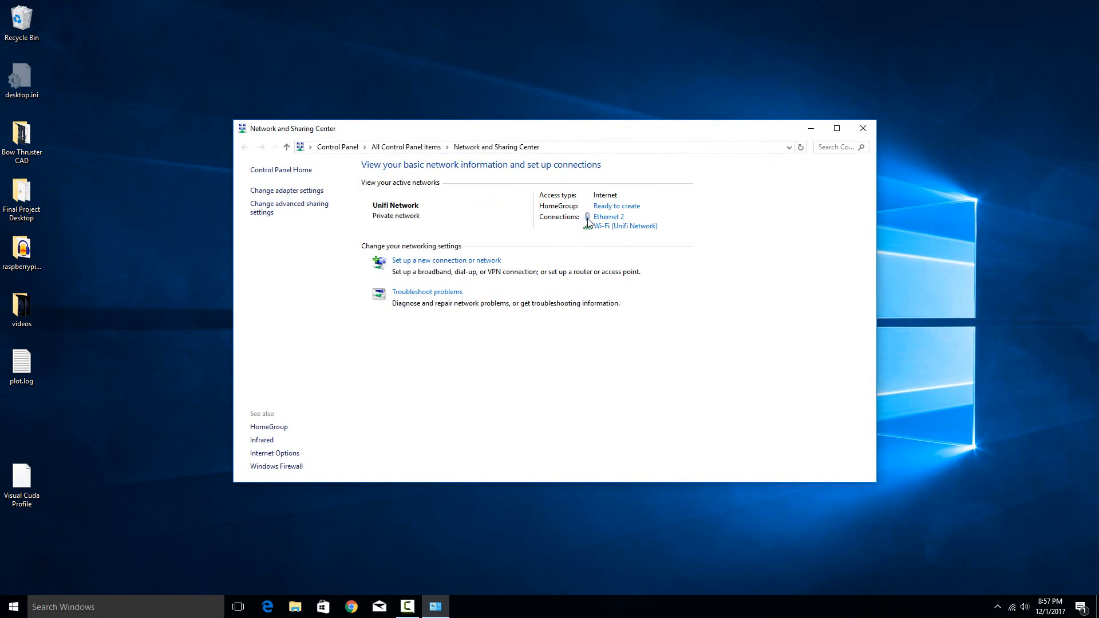
mouse_move(622, 226)
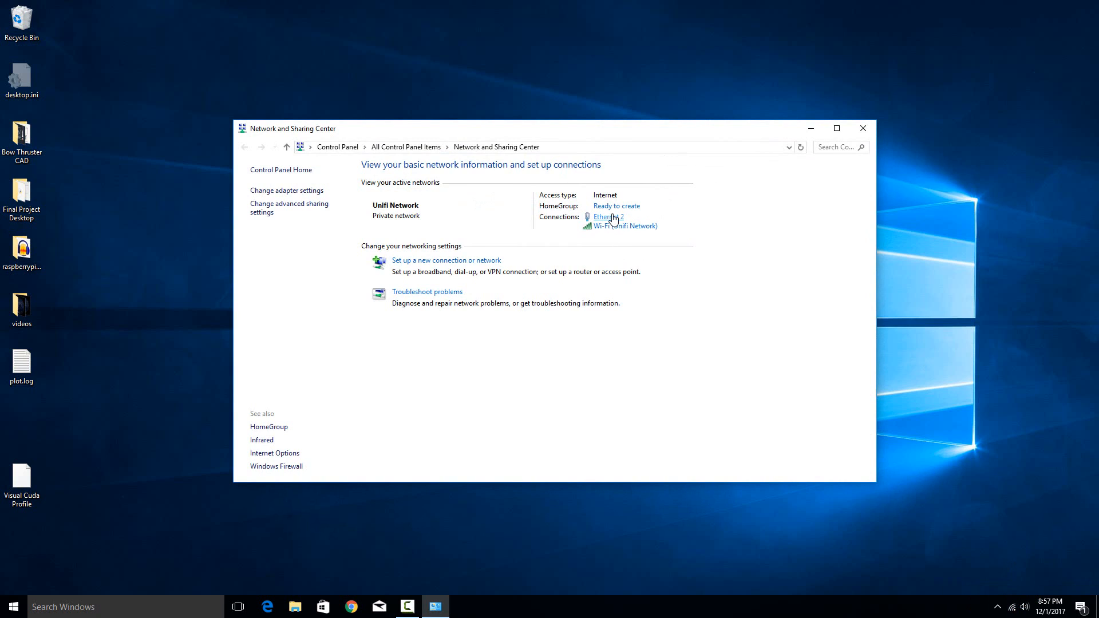
Show the Ethernet 2 Status dialog (100.0 Mbps) and move it aside to uncover the connections.
click(604, 216)
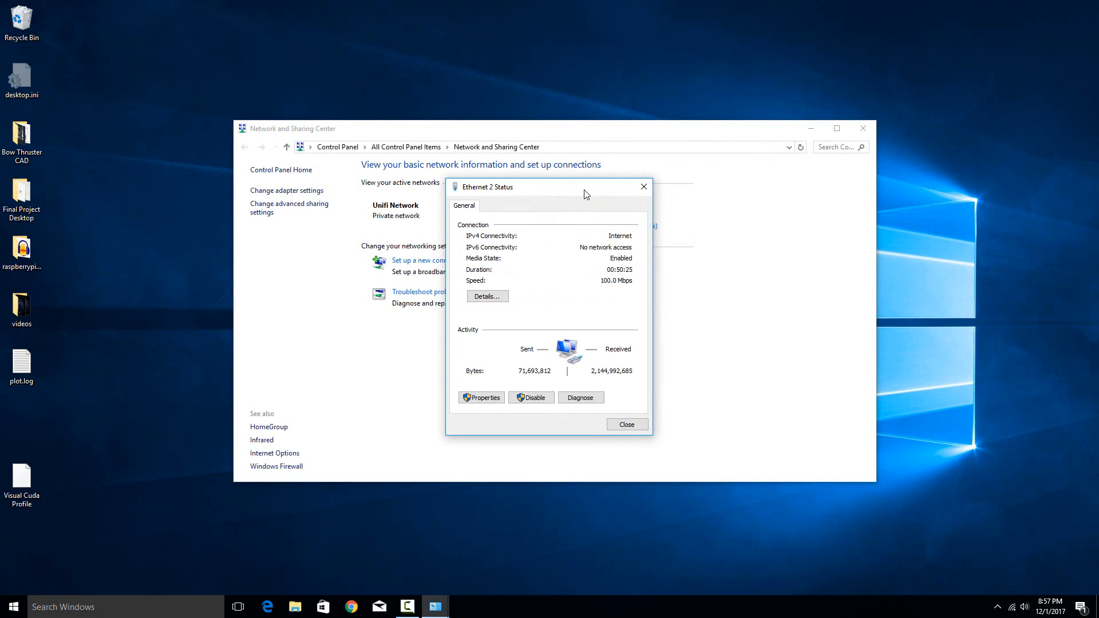
drag(547, 186, 795, 199)
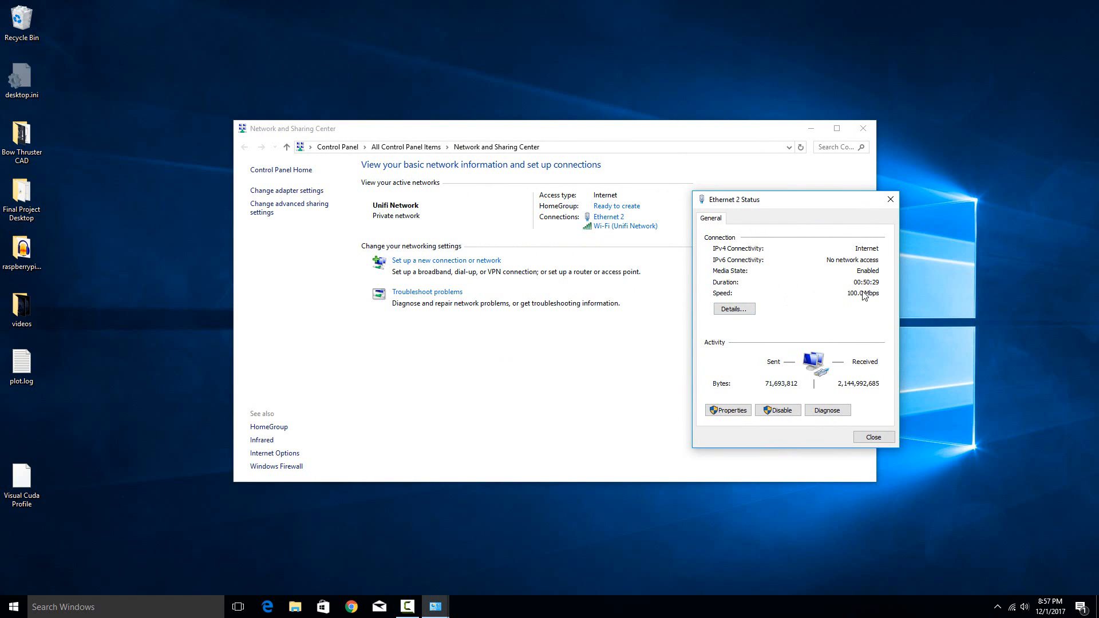
mouse_move(858, 338)
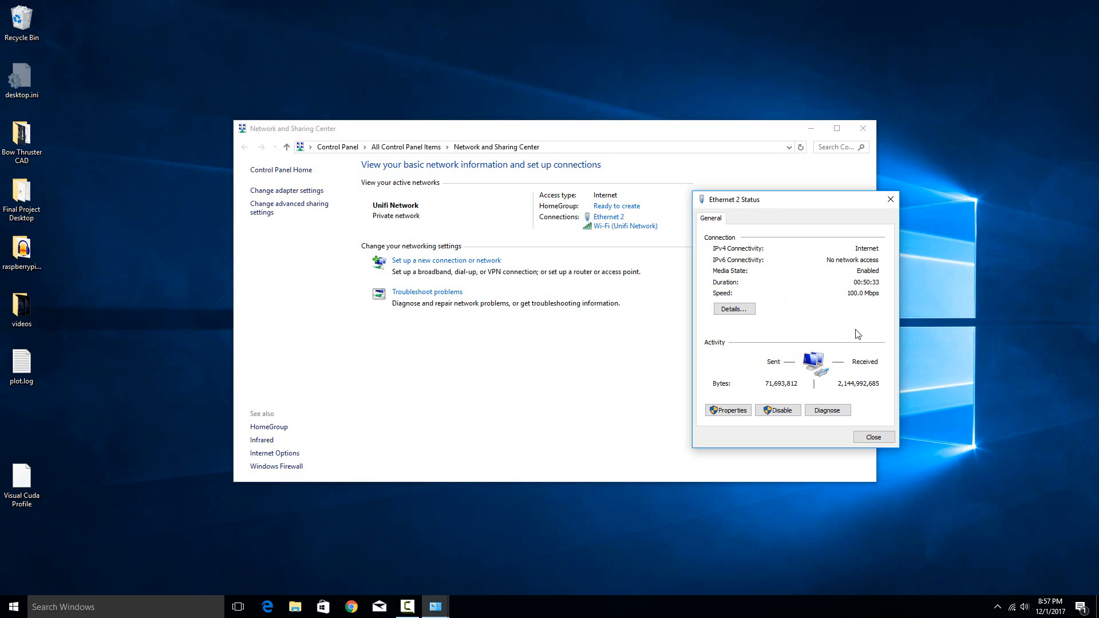
mouse_move(873, 308)
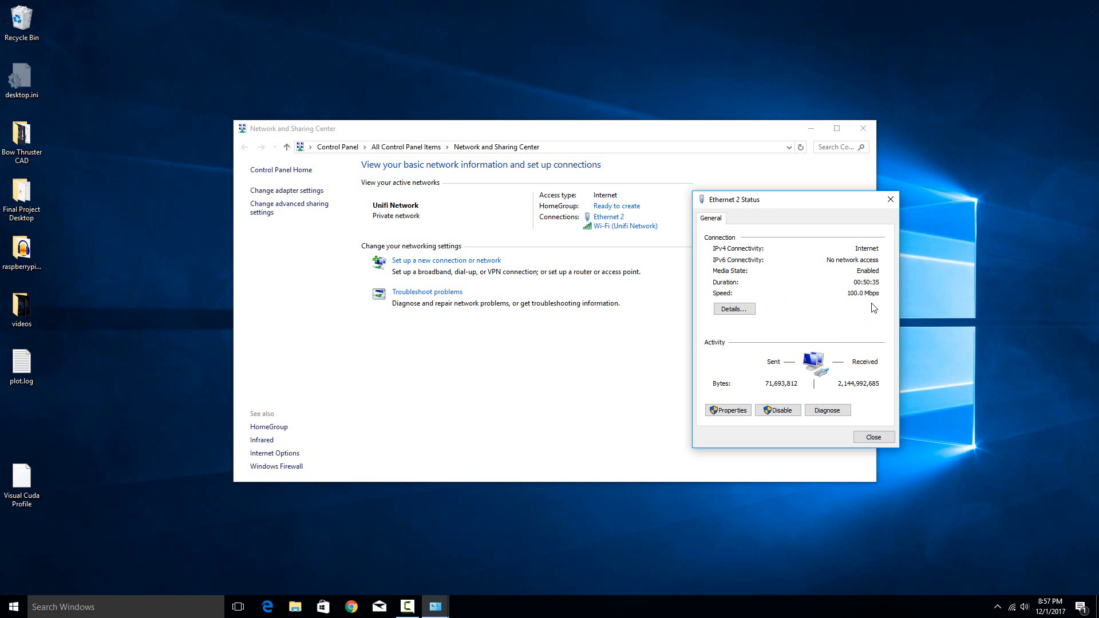
mouse_move(868, 321)
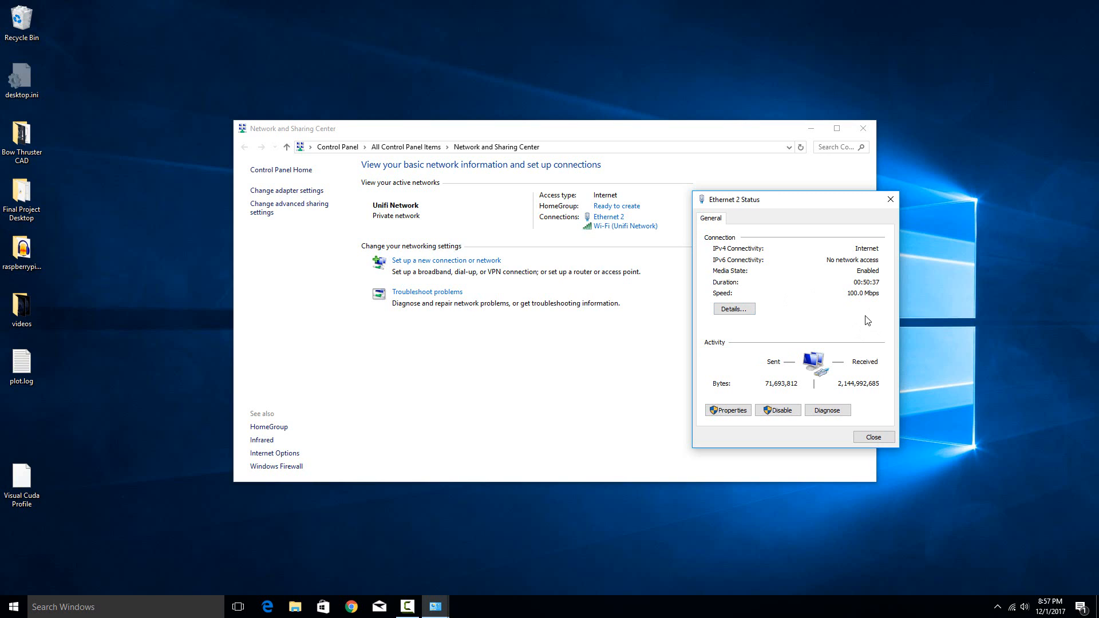
mouse_move(867, 326)
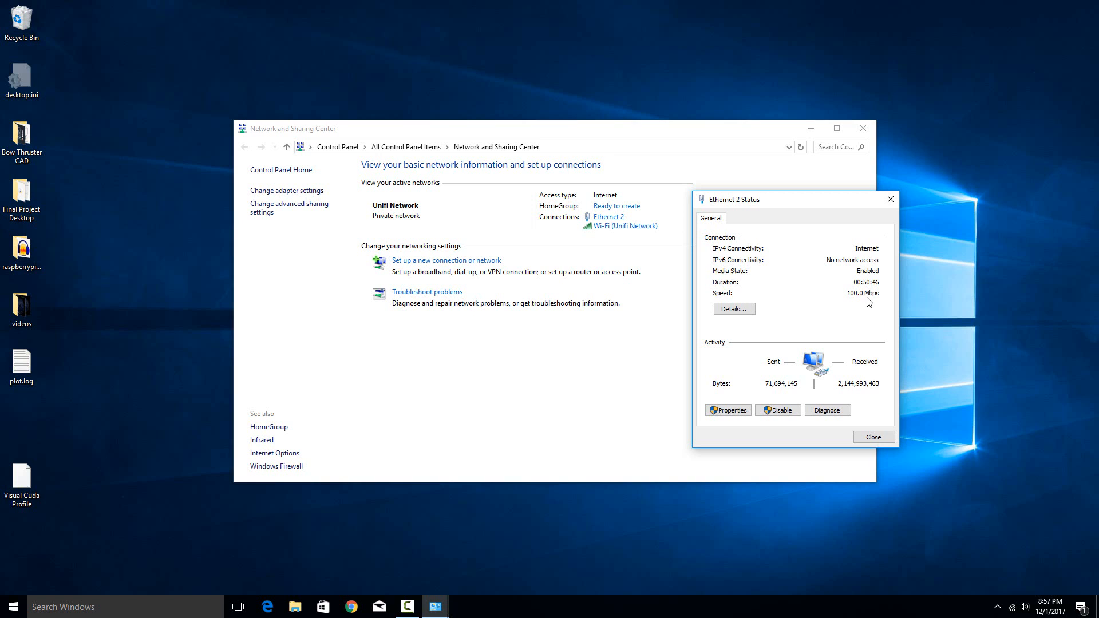
mouse_move(887, 289)
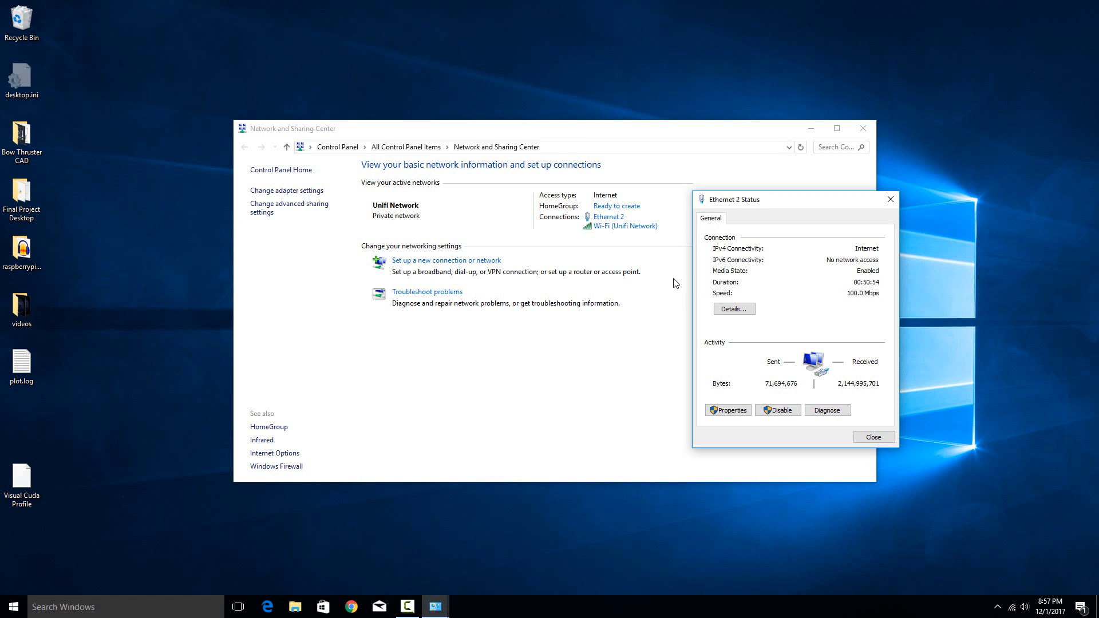
Close the Ethernet 2 status and show the Wi-Fi (Unifi Network) status at 72.2 Mbps.
click(872, 436)
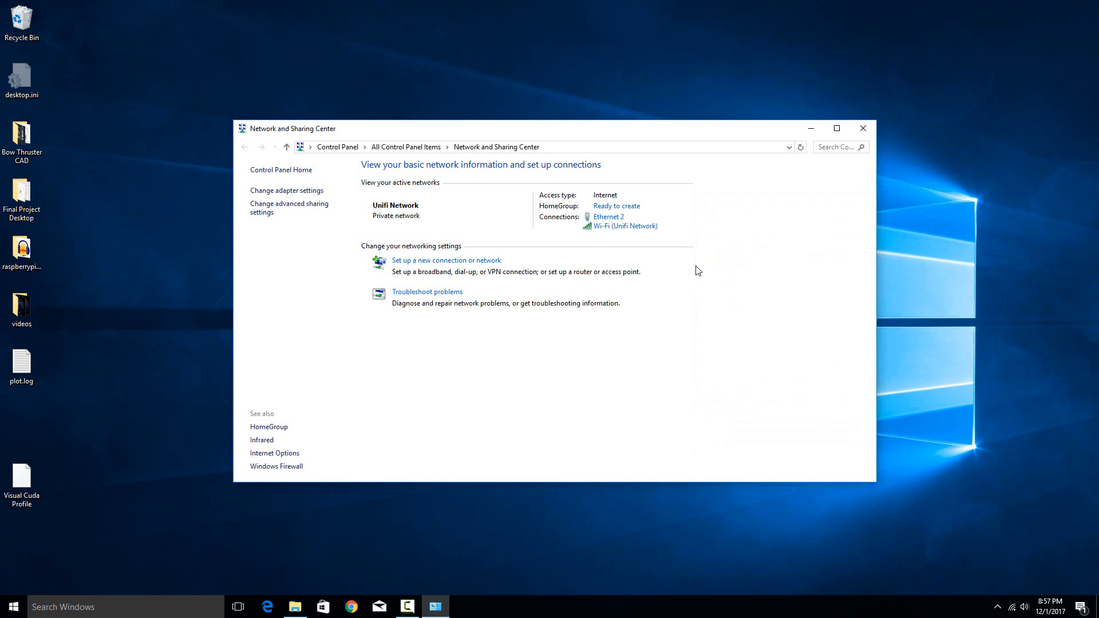
click(625, 225)
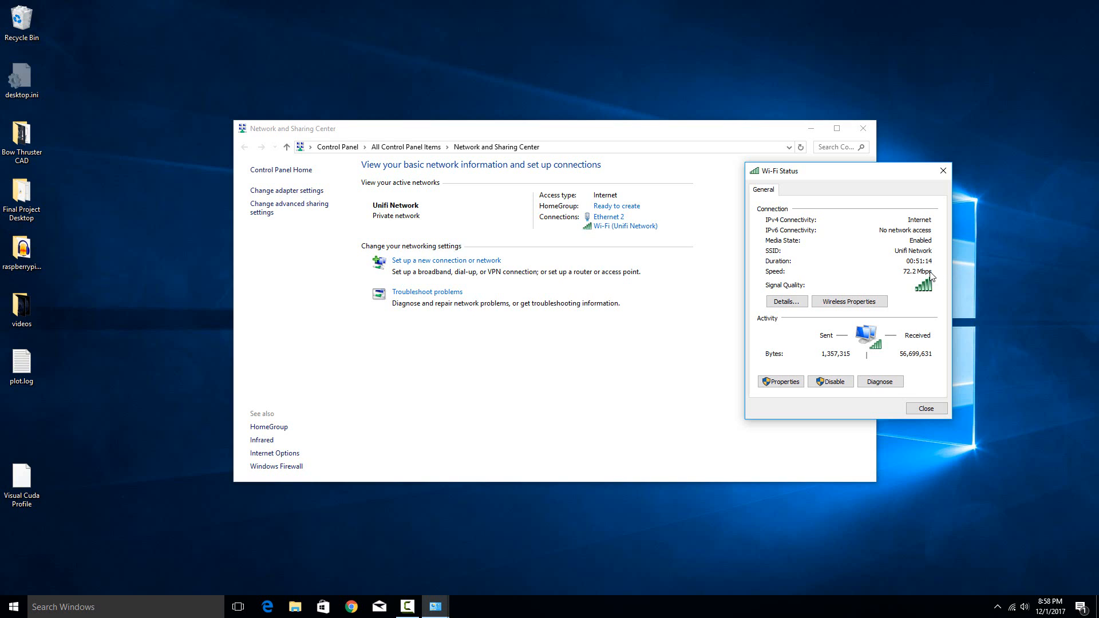
mouse_move(912, 320)
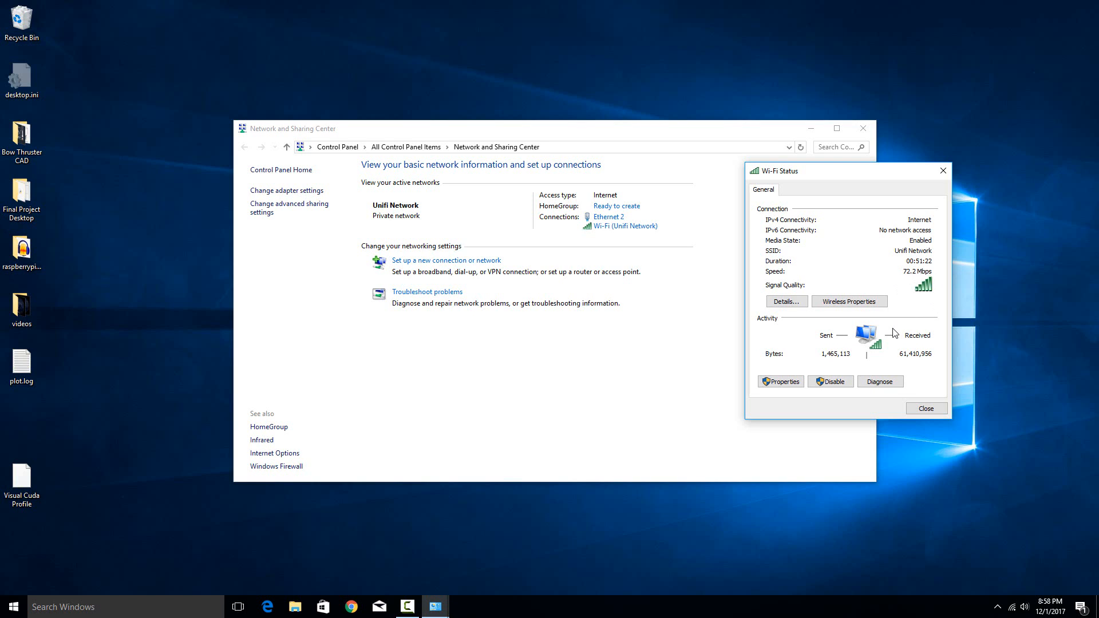
mouse_move(930, 292)
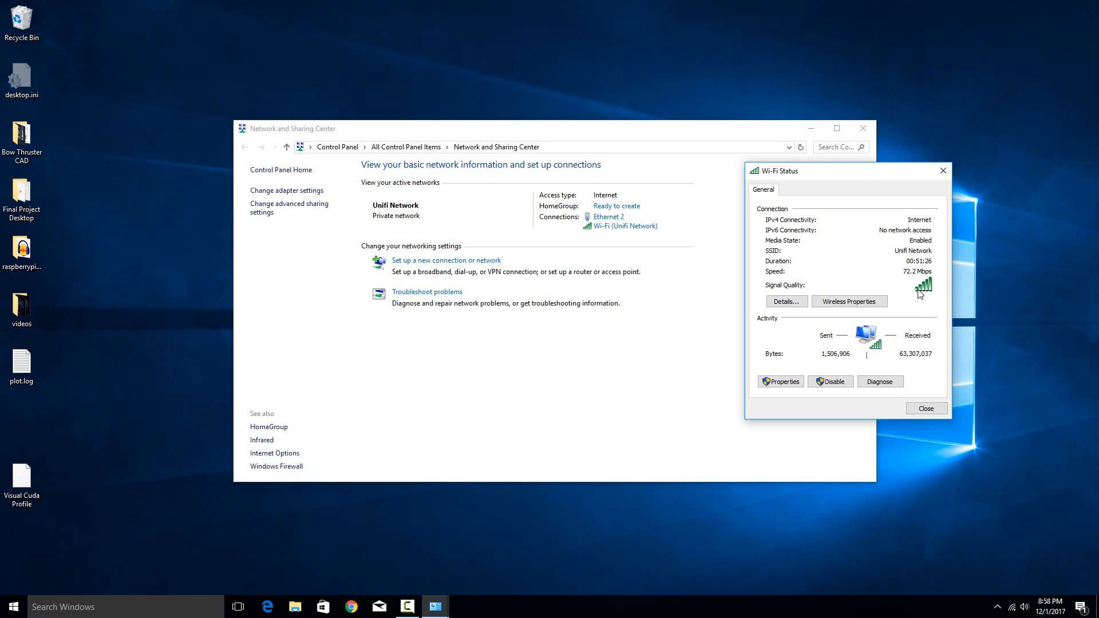
mouse_move(911, 279)
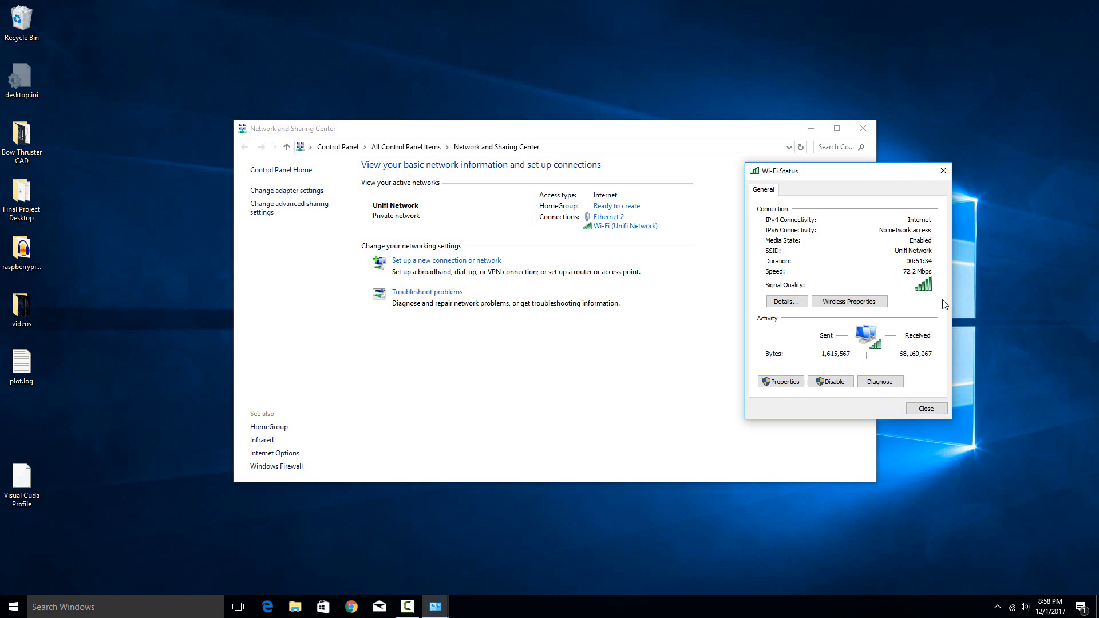
mouse_move(920, 279)
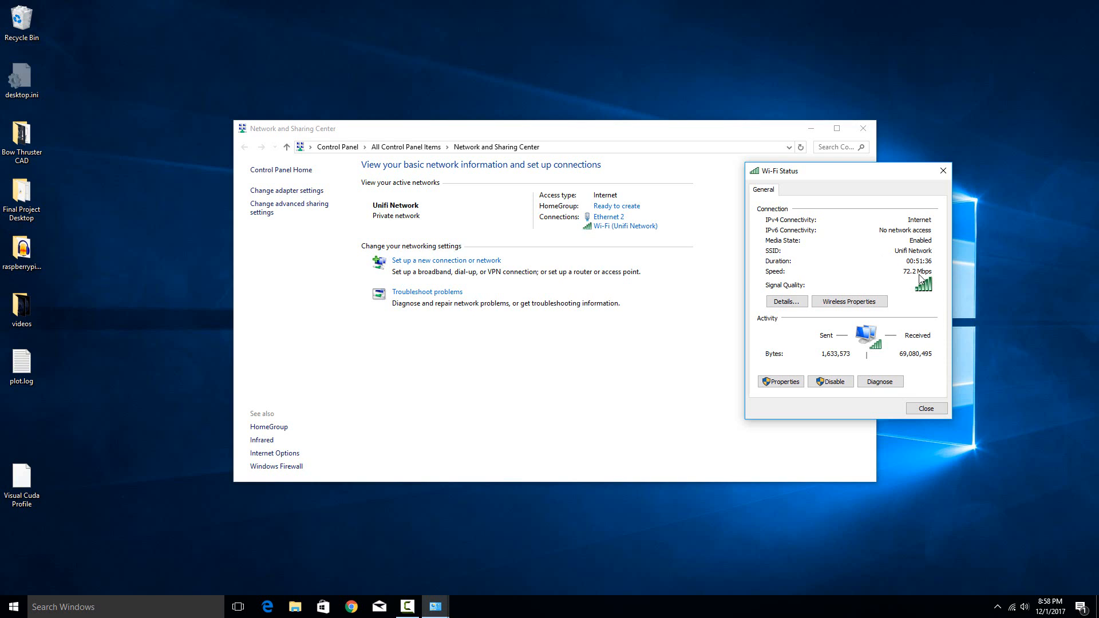